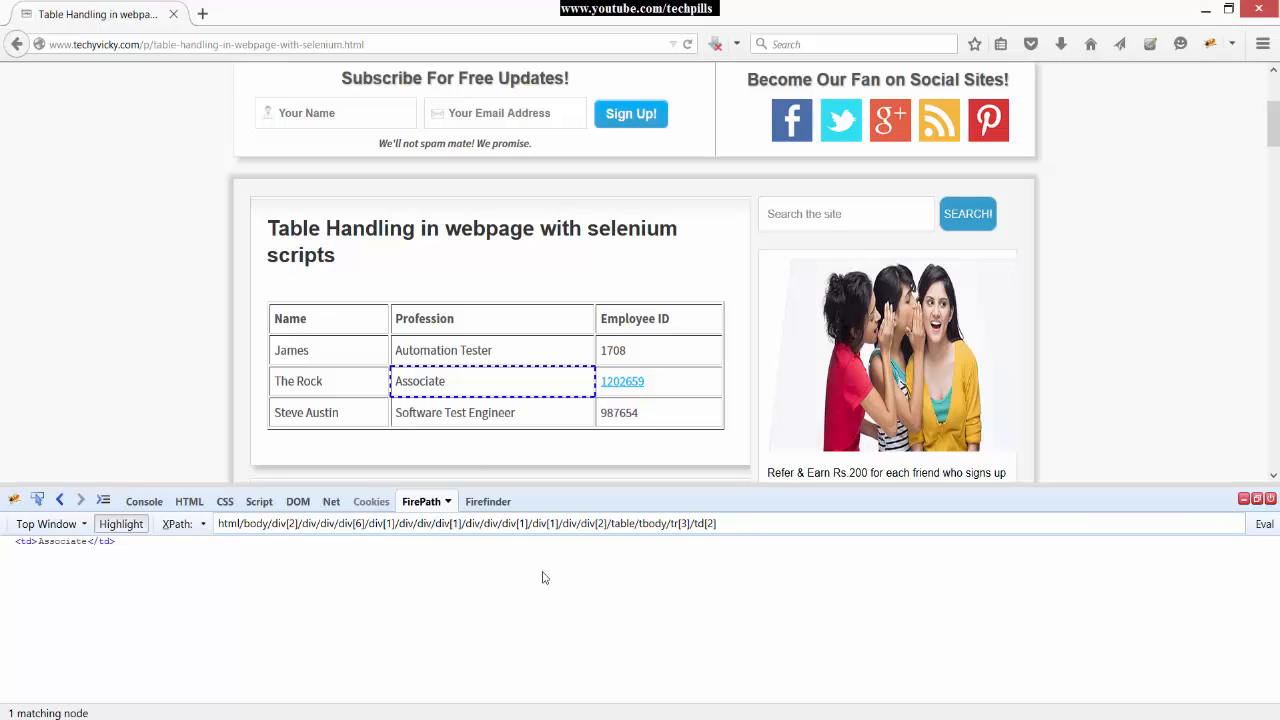
mouse_move(380, 392)
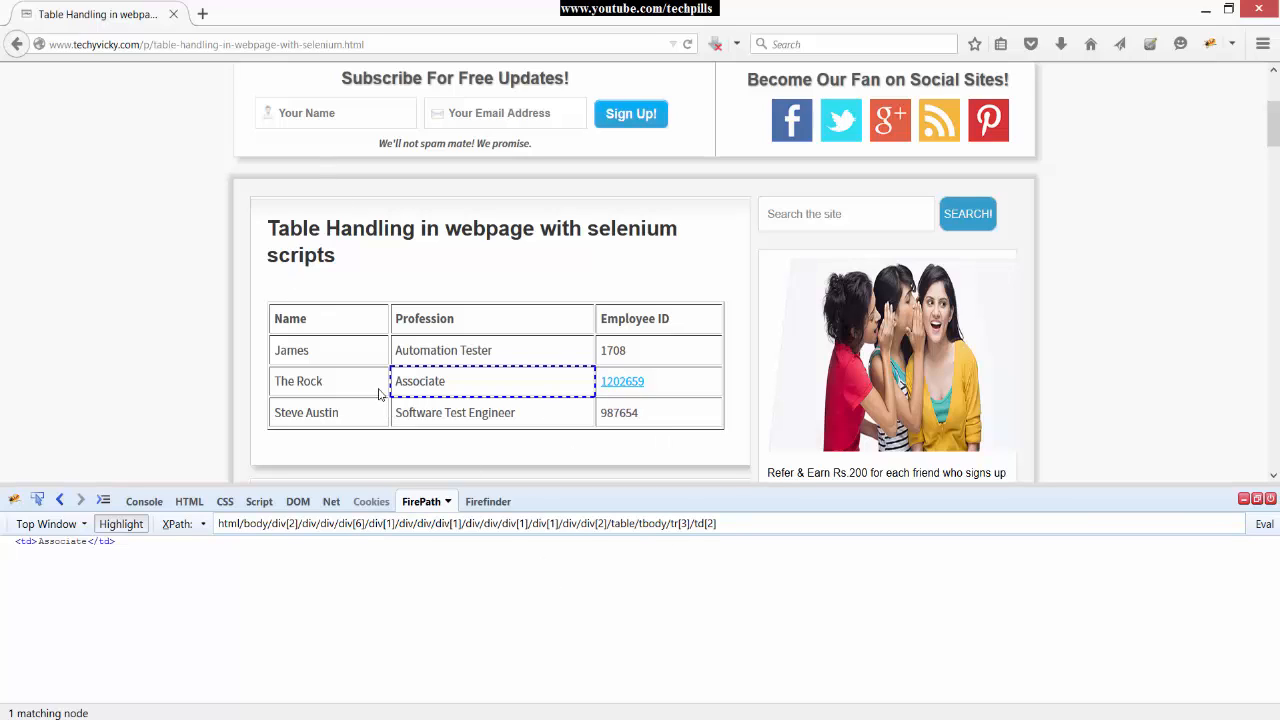
mouse_move(454, 584)
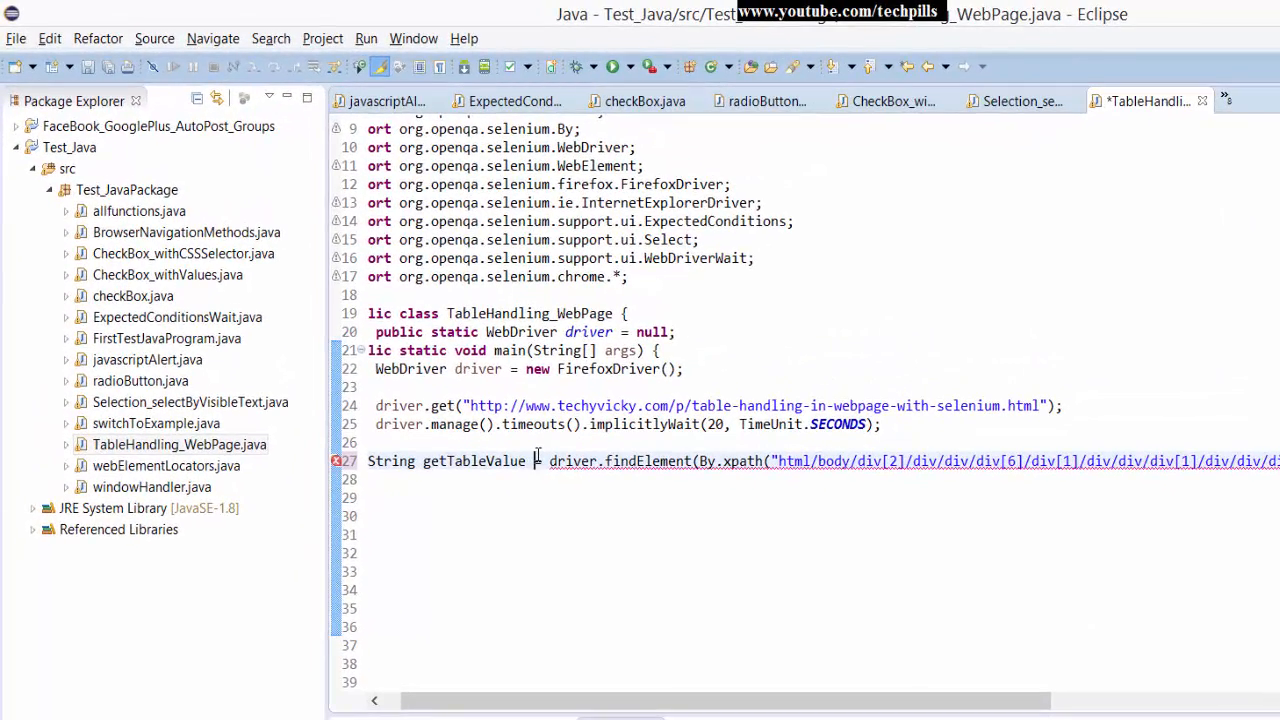
Scroll the editor right to reach the declaration type on line 27 and change it to WebElement.
scroll("right", 3)
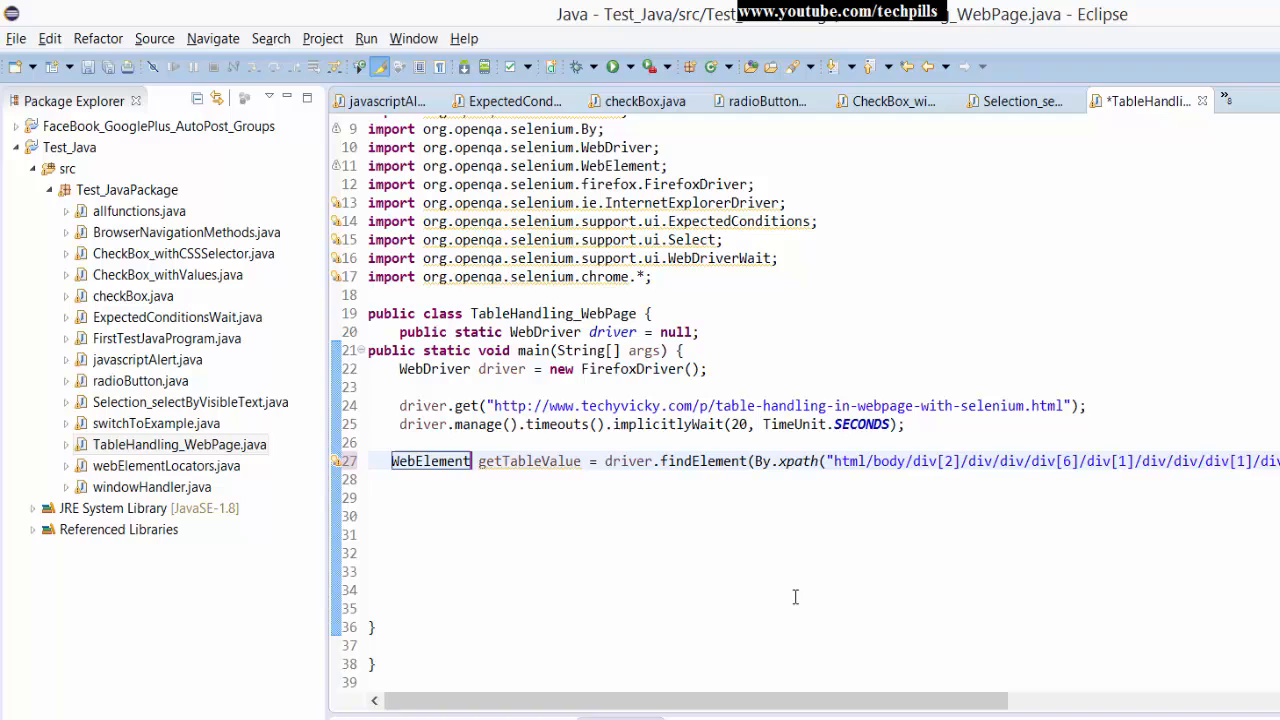
mouse_move(750, 578)
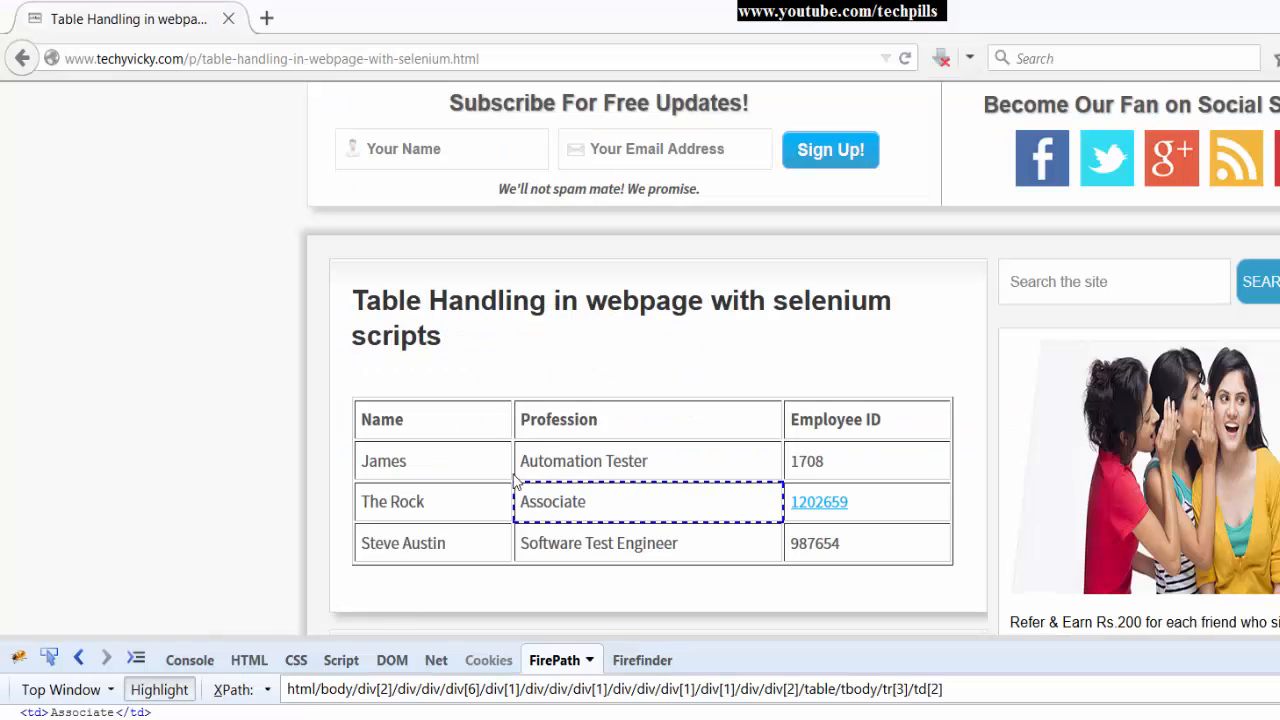
mouse_move(240, 124)
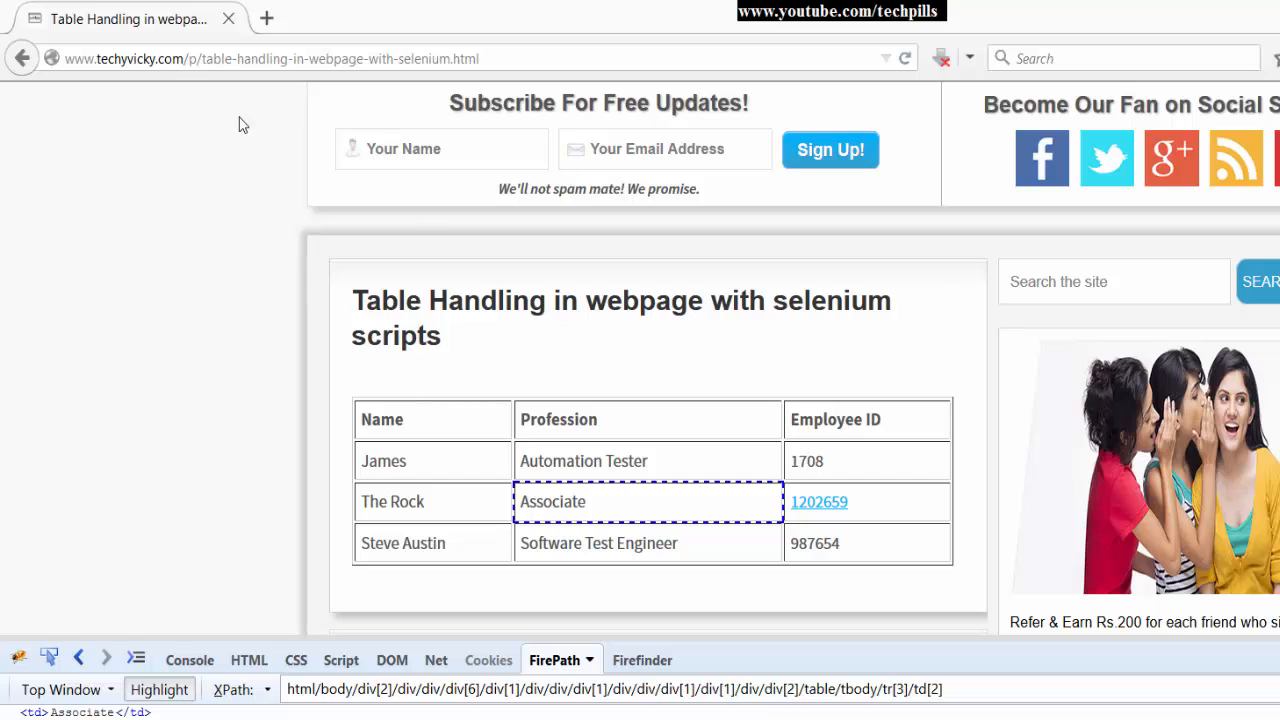
mouse_move(428, 472)
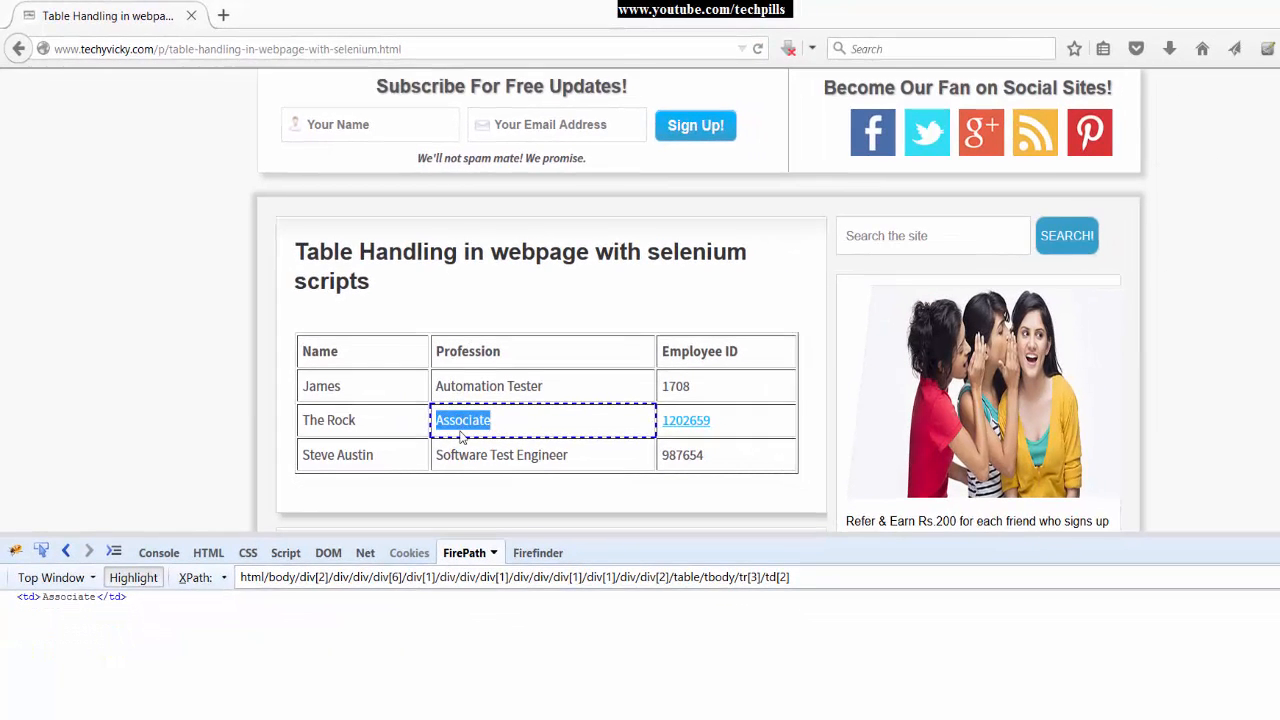
Inspect the Associate cell in FirePath with absolute XPath generation turned off.
right_click(462, 420)
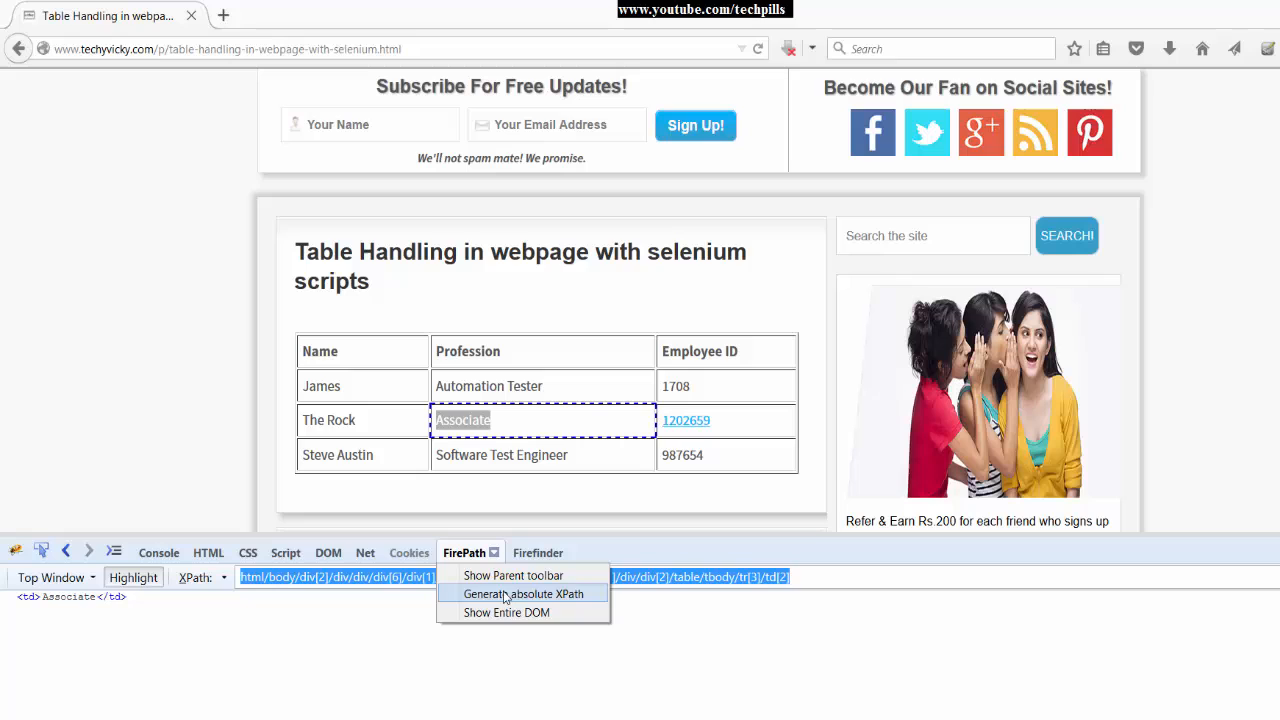
left_click(524, 592)
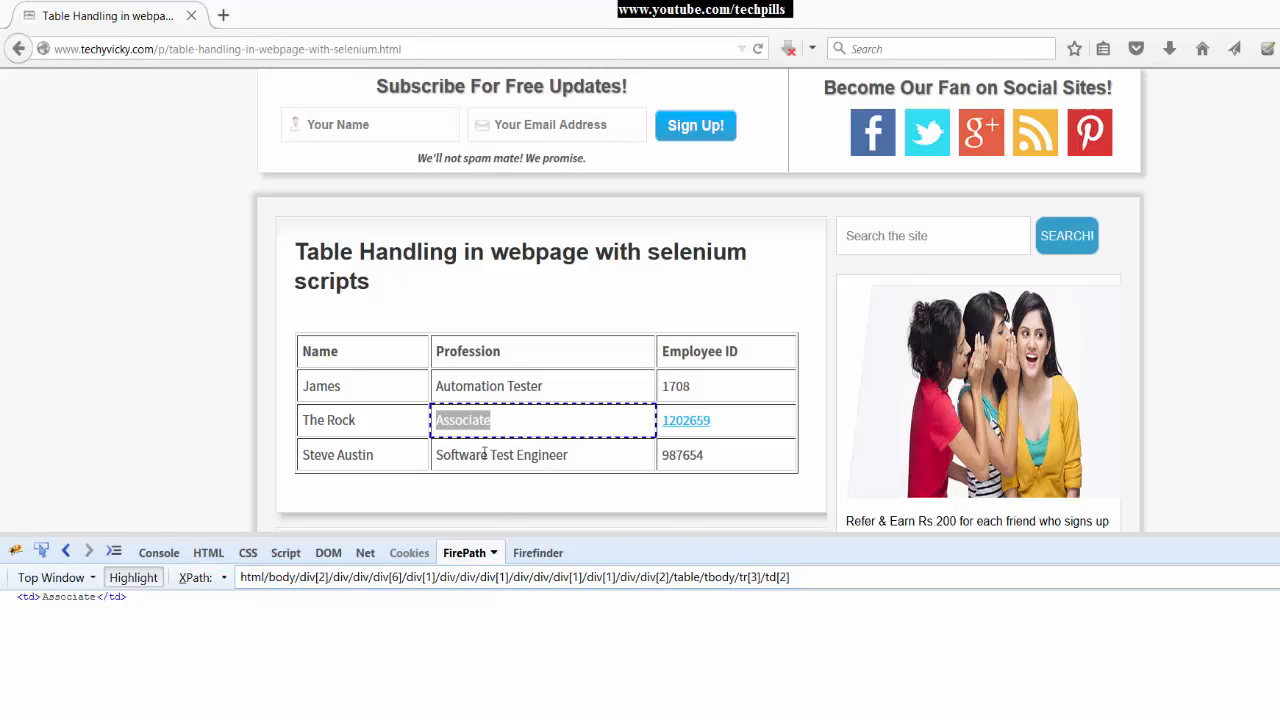
left_click(538, 552)
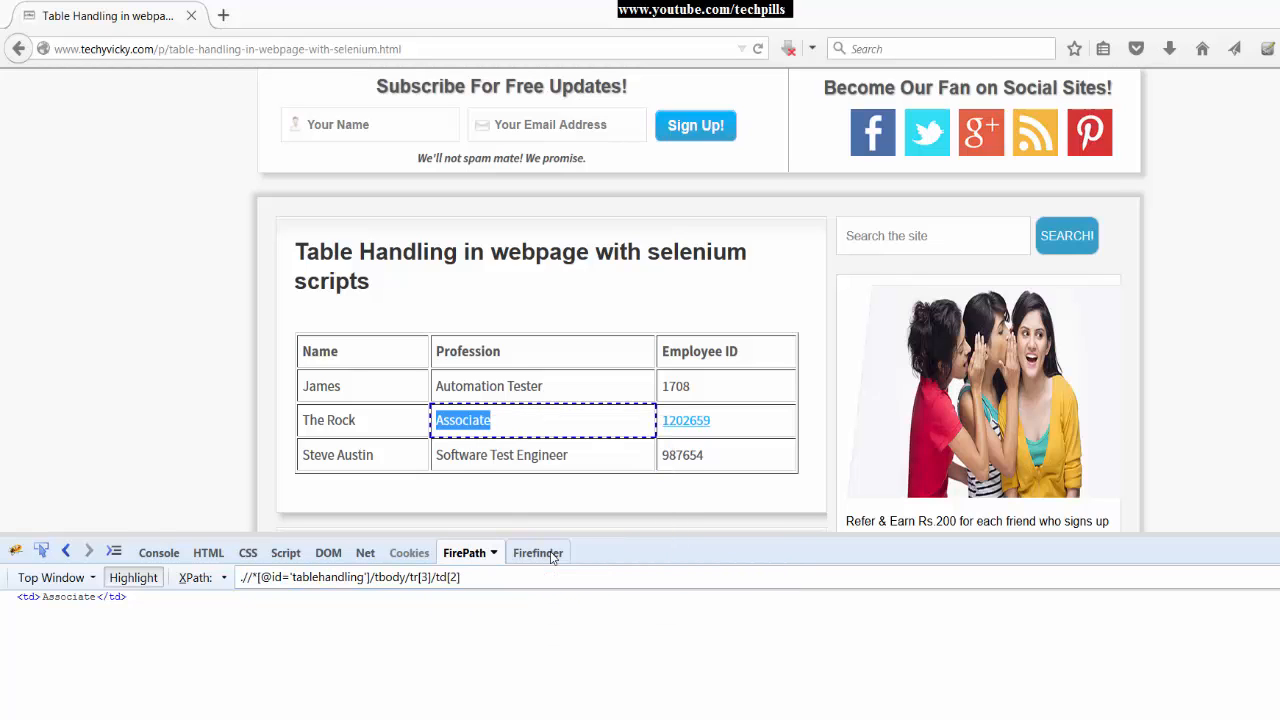
triple_click(348, 576)
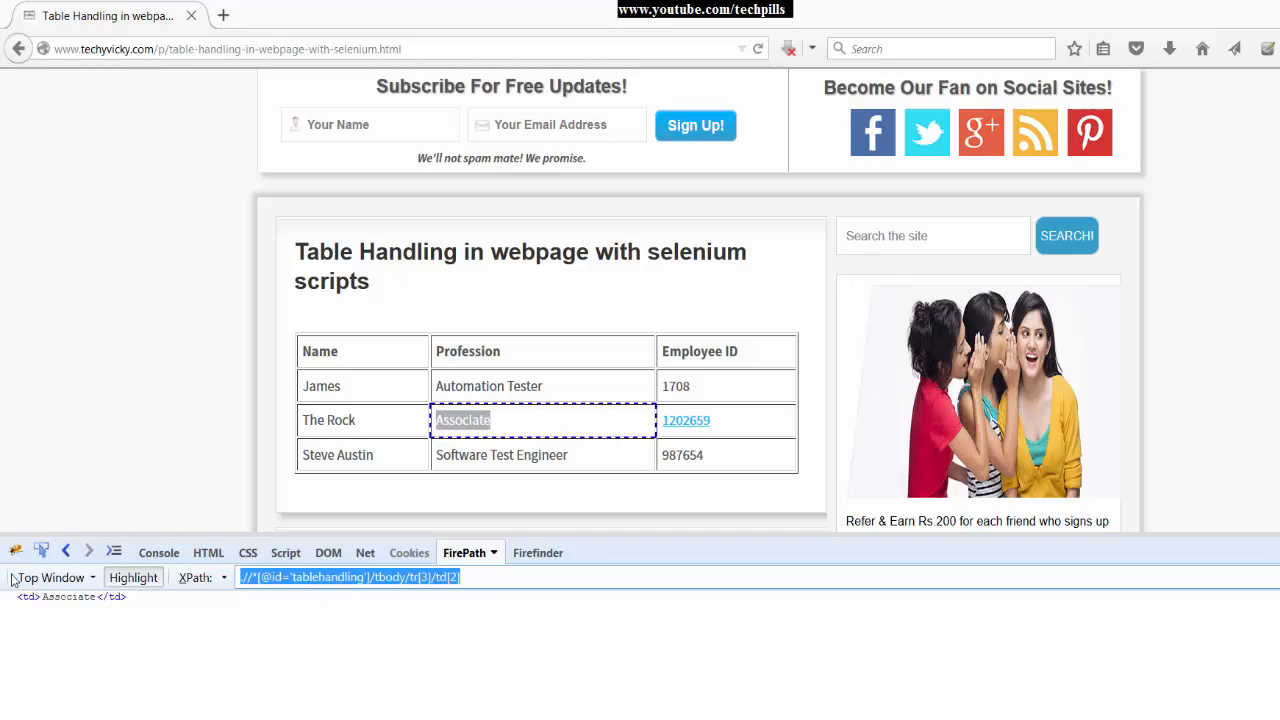
left_click(494, 552)
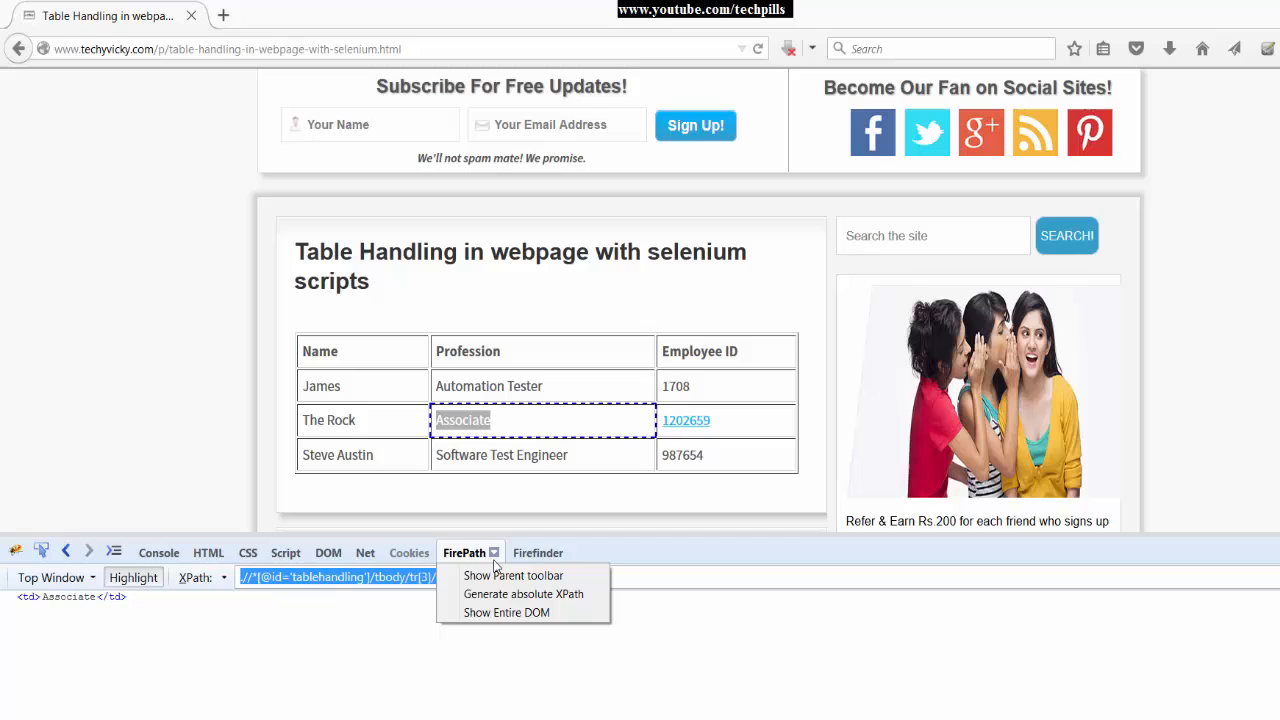
mouse_move(524, 594)
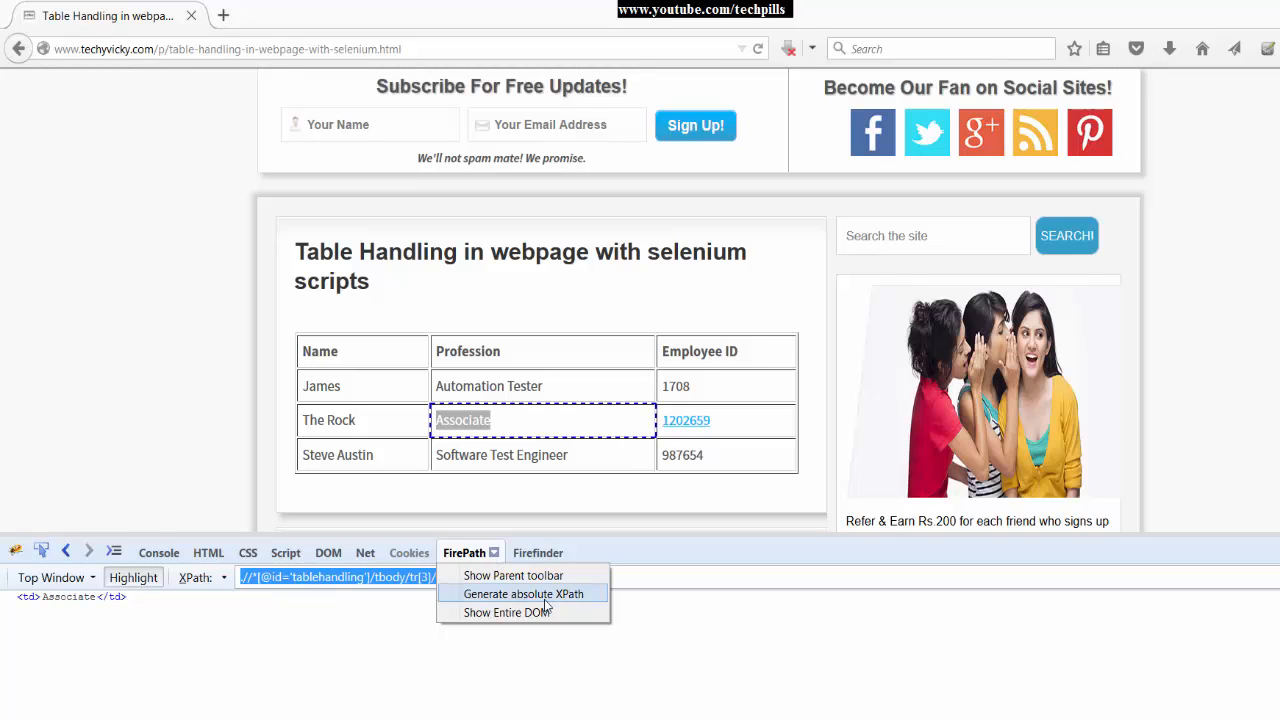
left_click(524, 592)
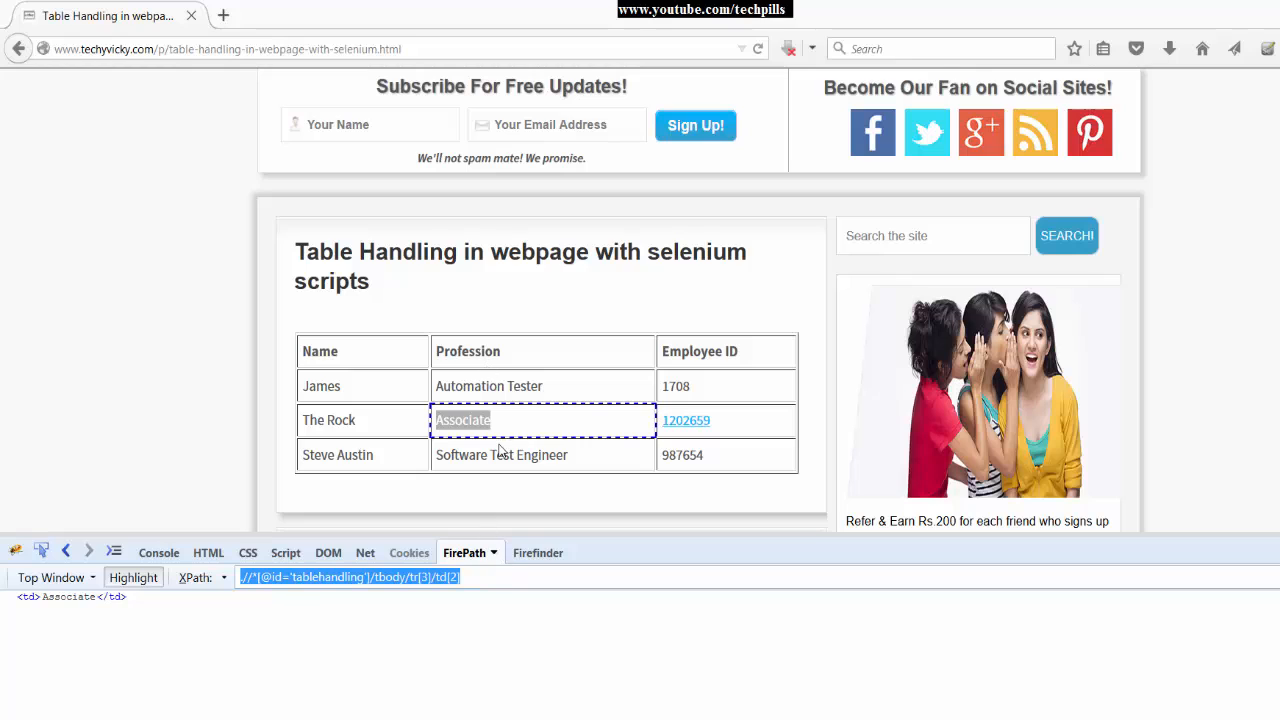
mouse_move(358, 516)
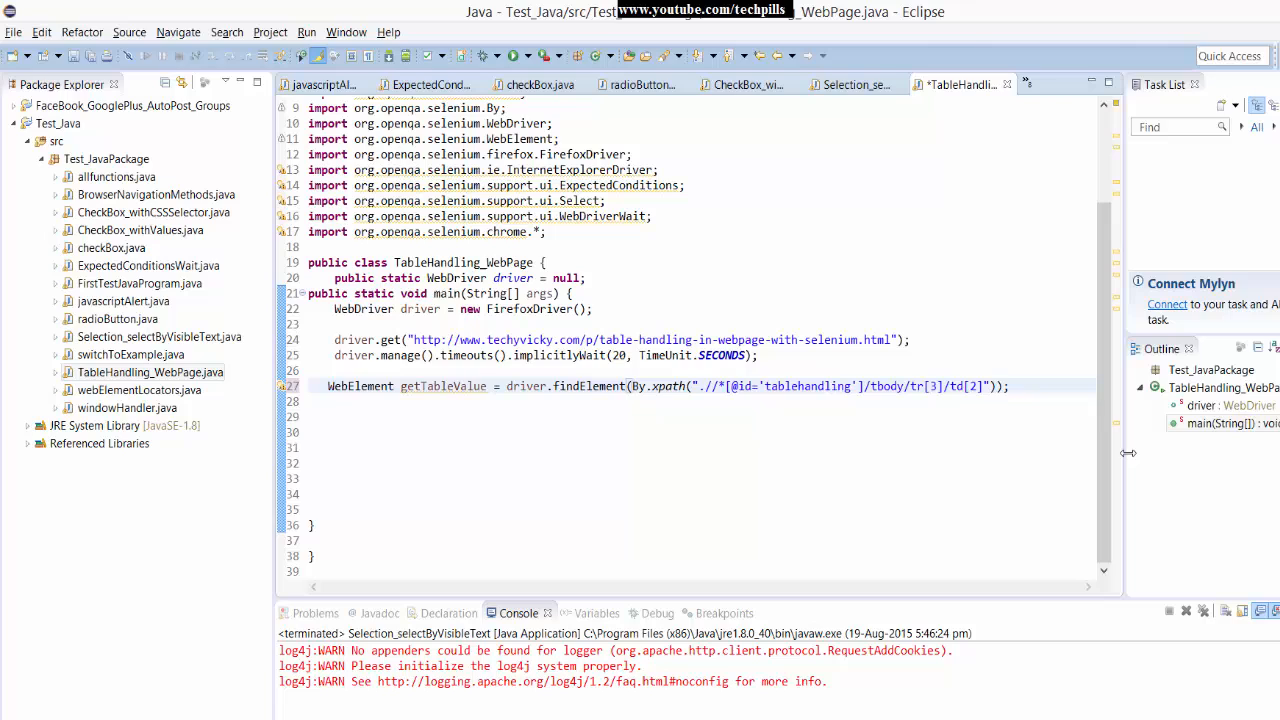
Declare getTableValue as a String holding the cell's .getText() value.
double_click(360, 386)
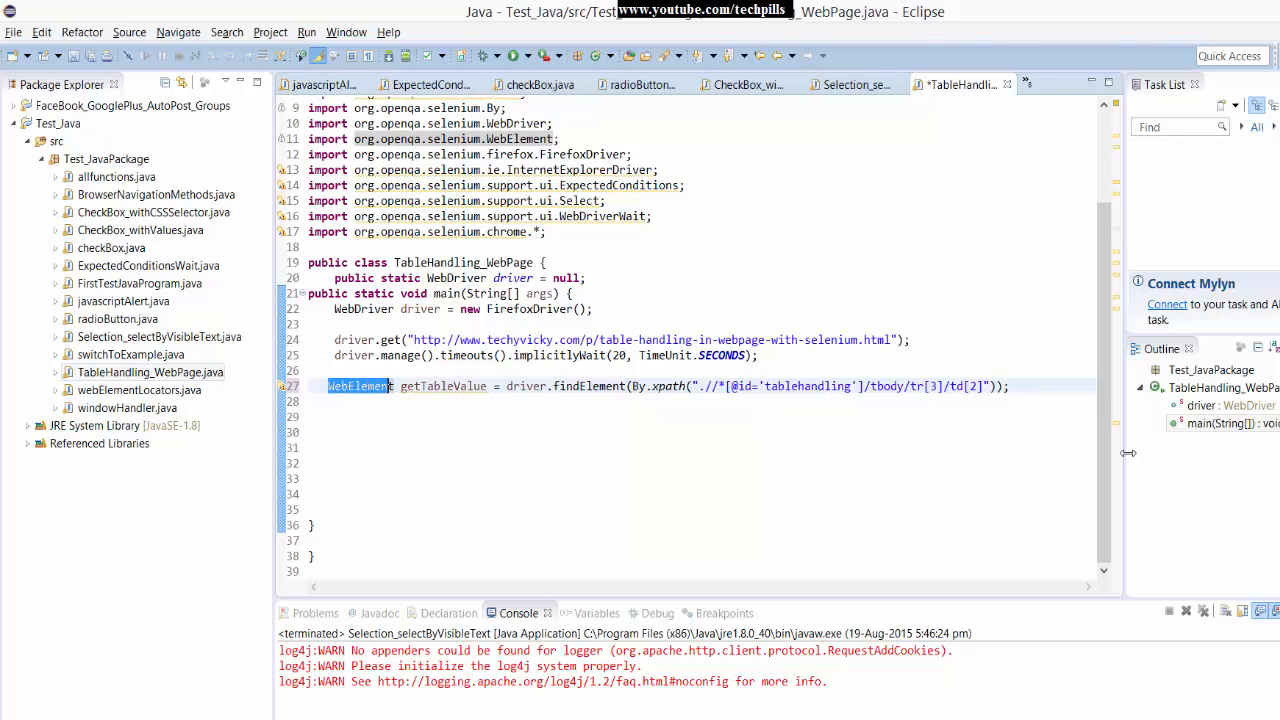
type("String")
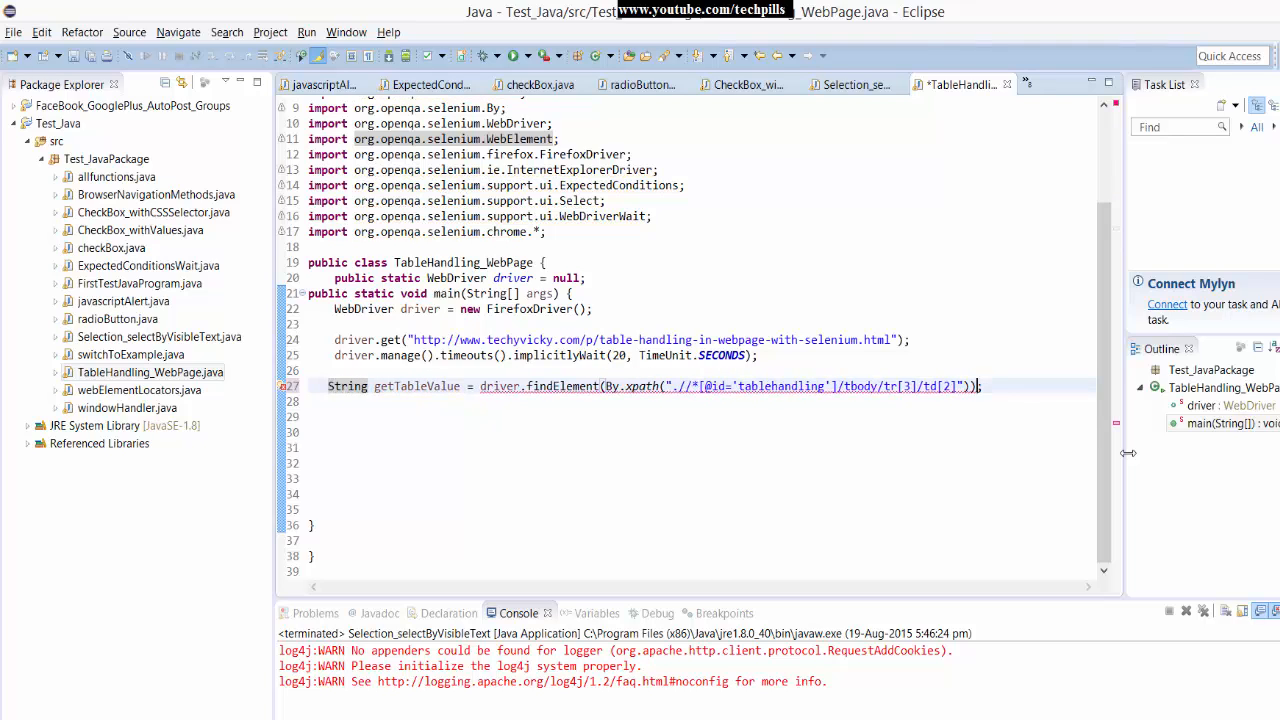
type(".getTe")
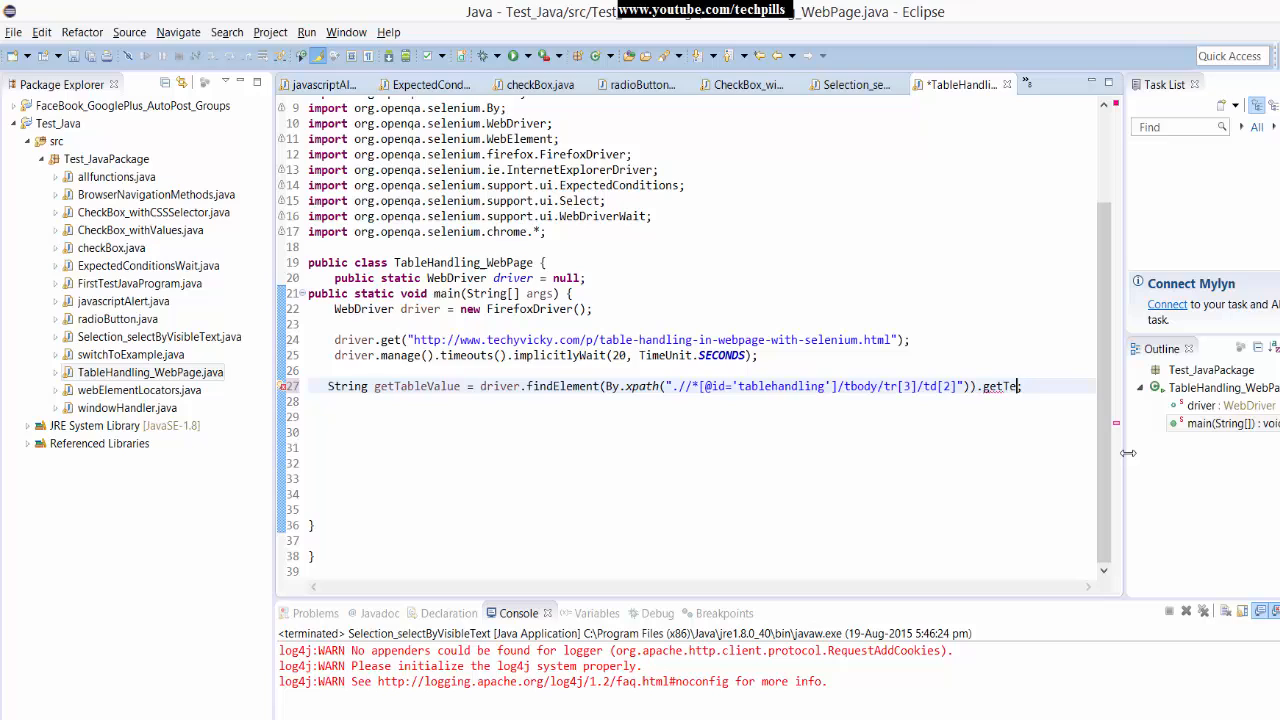
type("xt();")
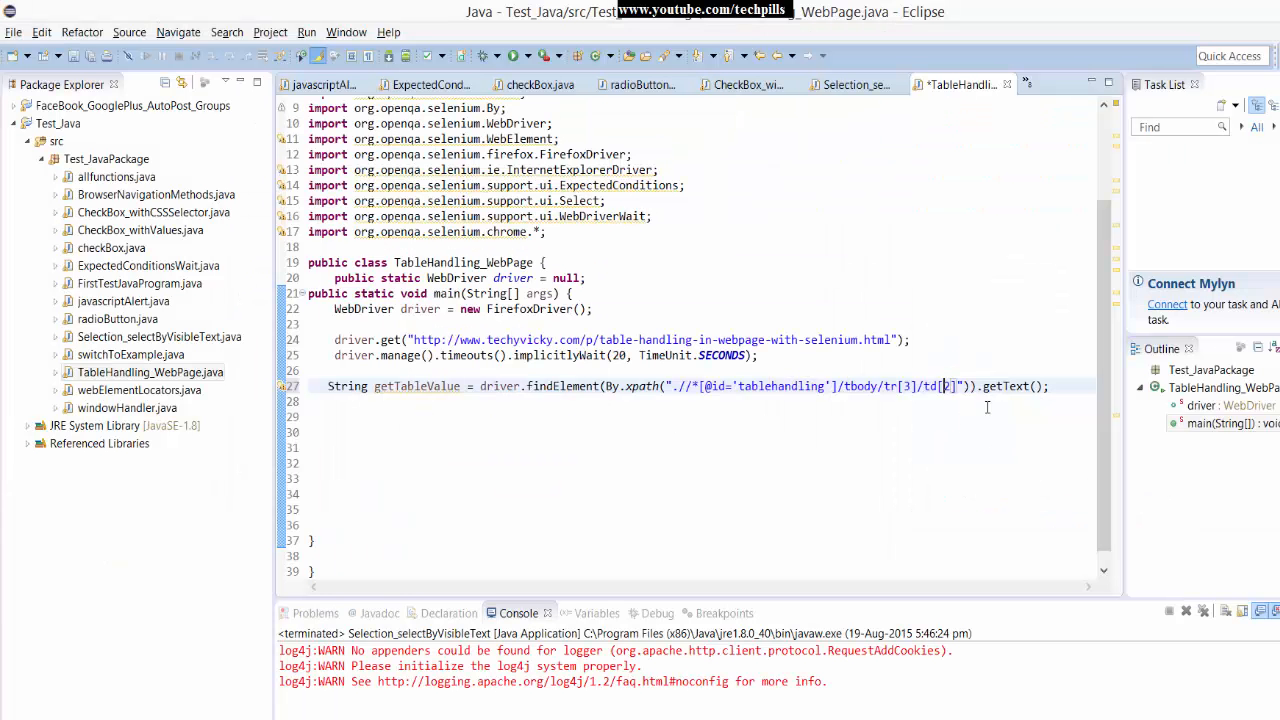
Add System.out.println(getTableValue); to print the cell text.
type("s")
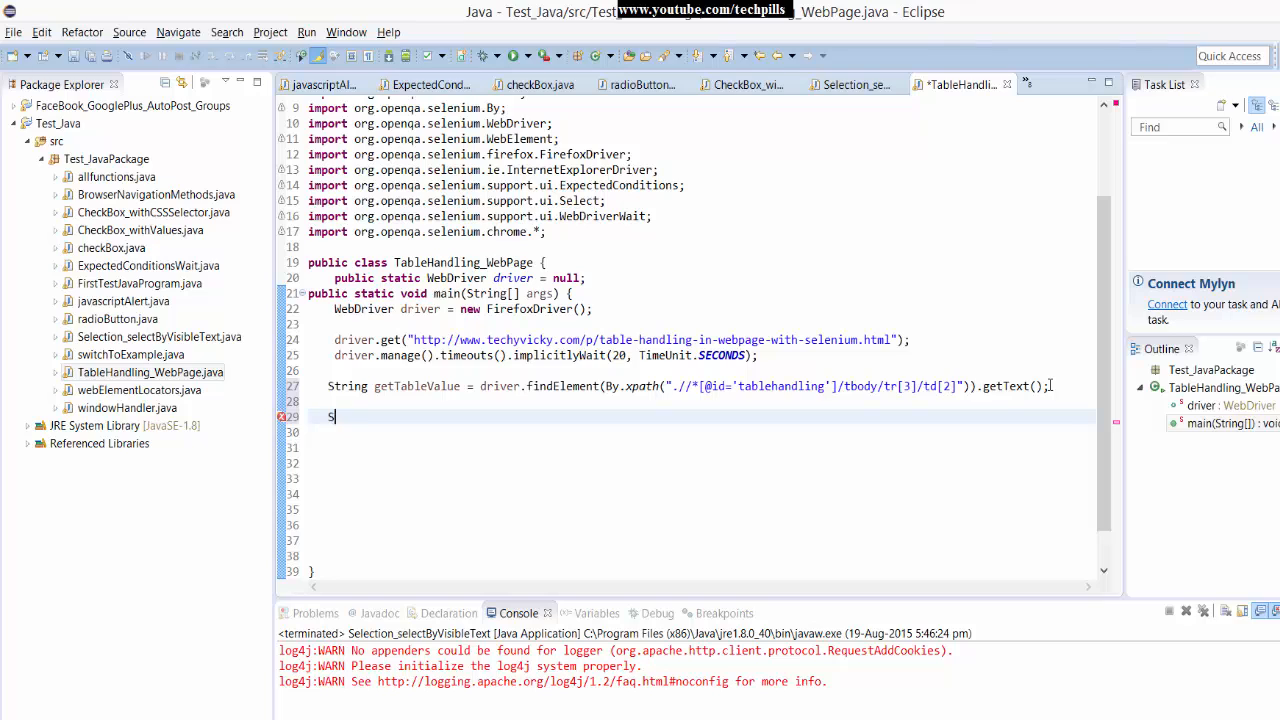
type("ystem.")
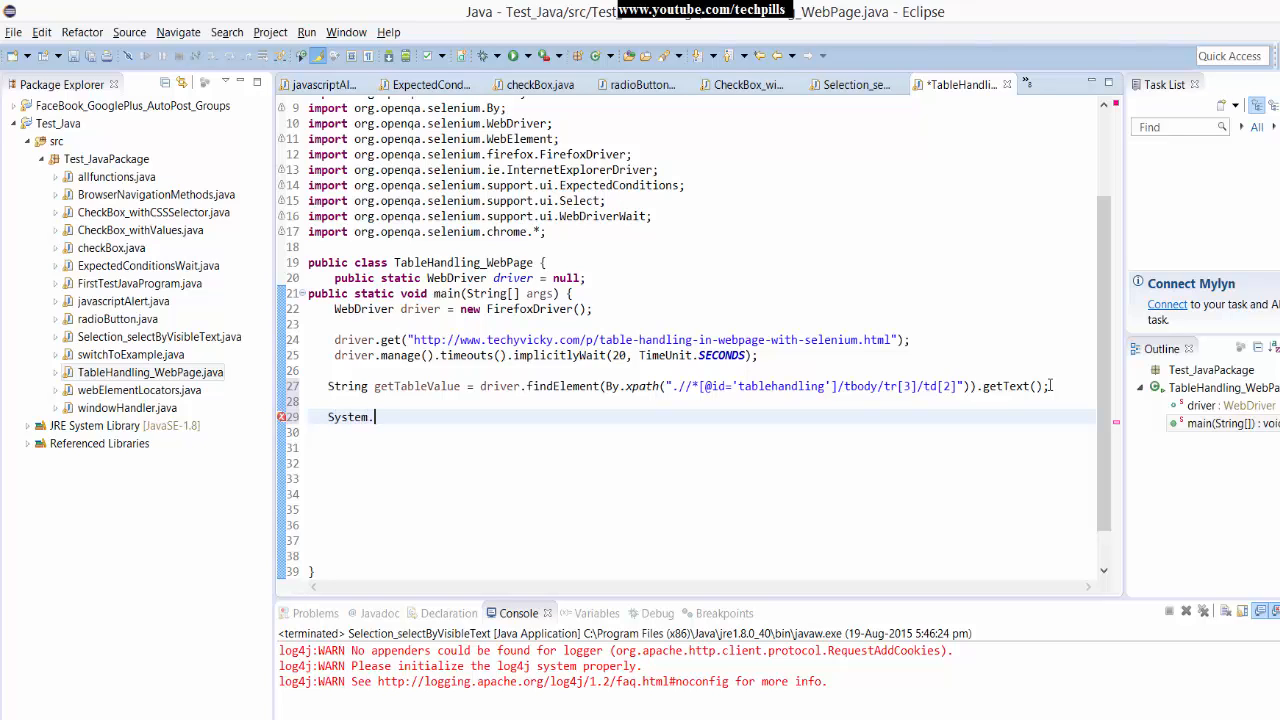
type("out.println")
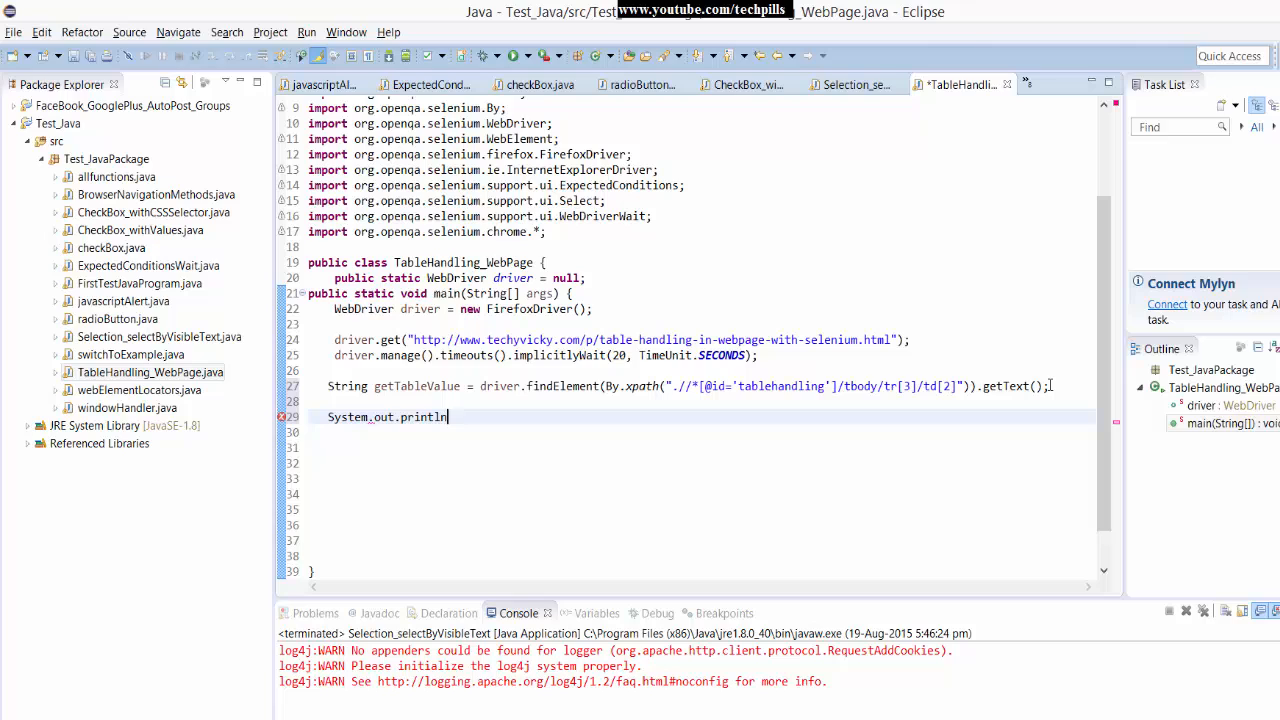
type("()")
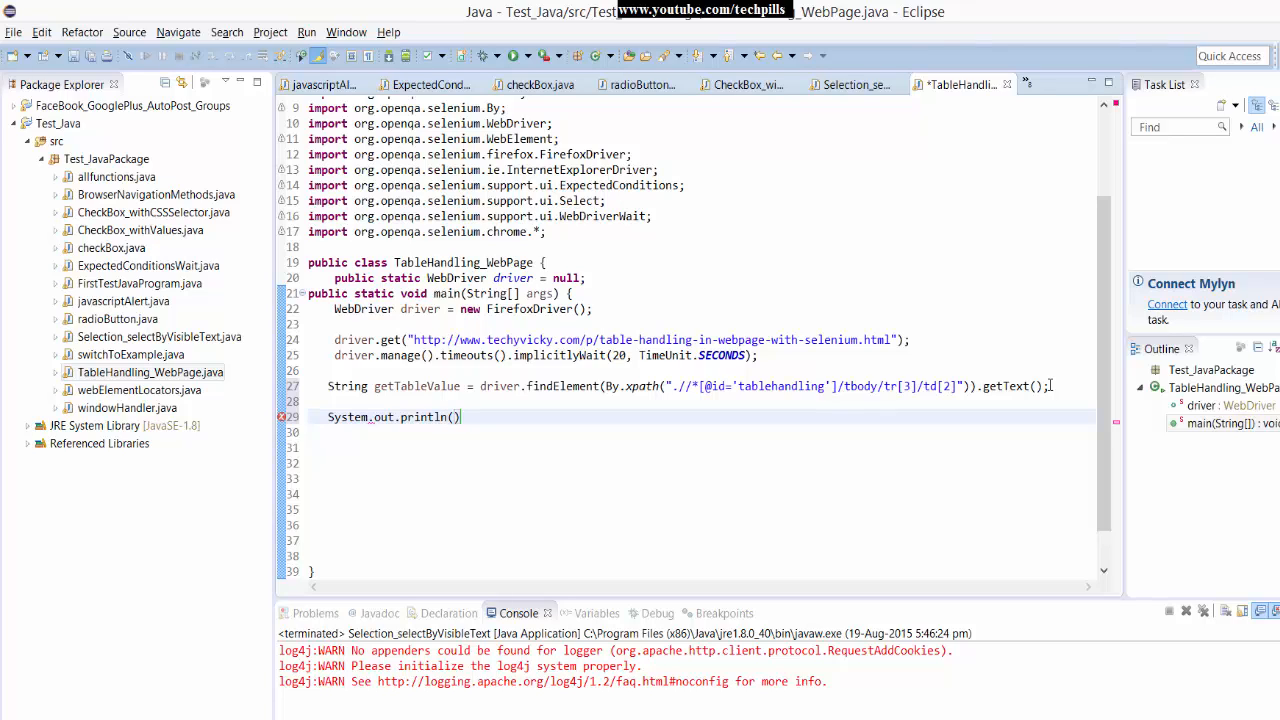
type("getTableValue")
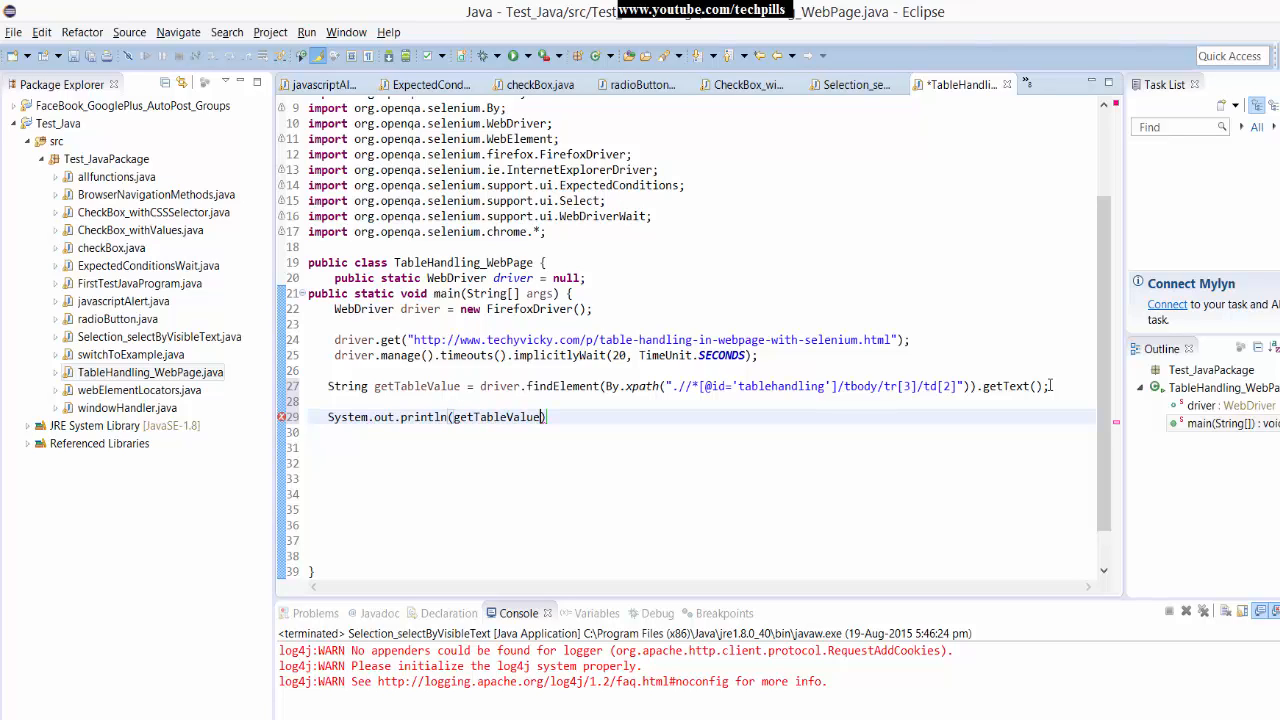
type(";")
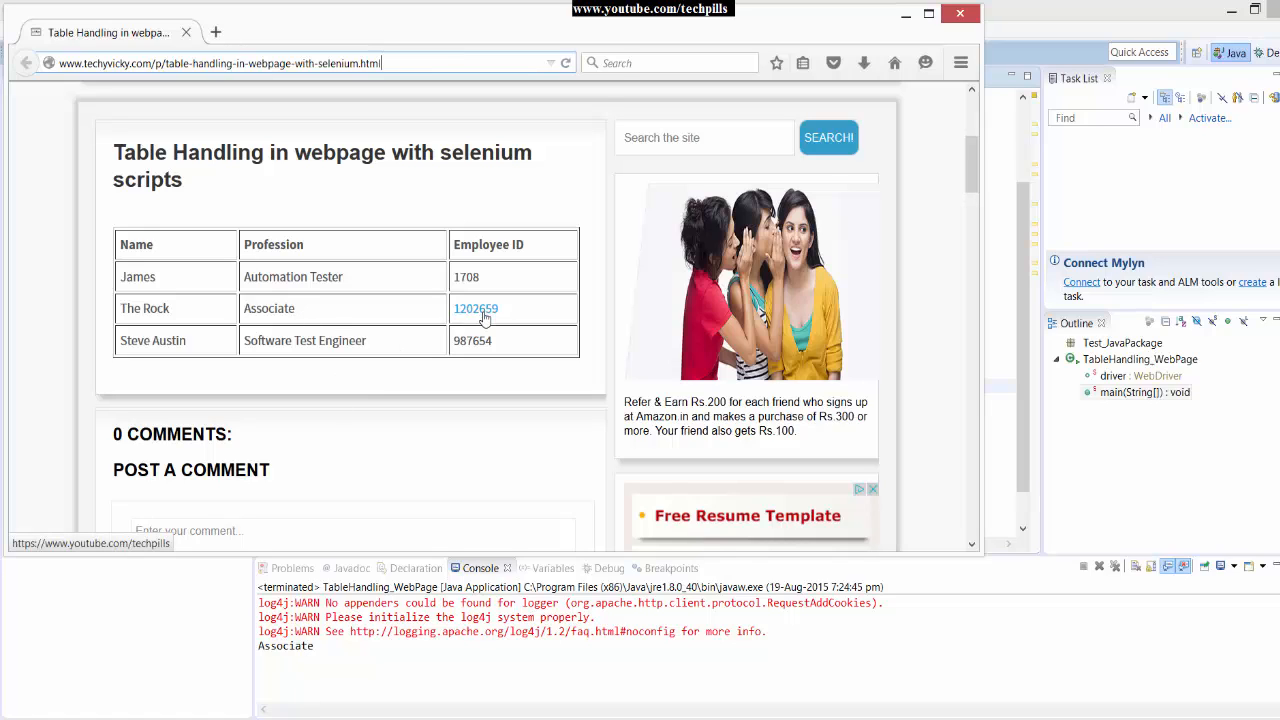
Inspect the 1202659 employee link's element on the Table Handling page.
right_click(476, 308)
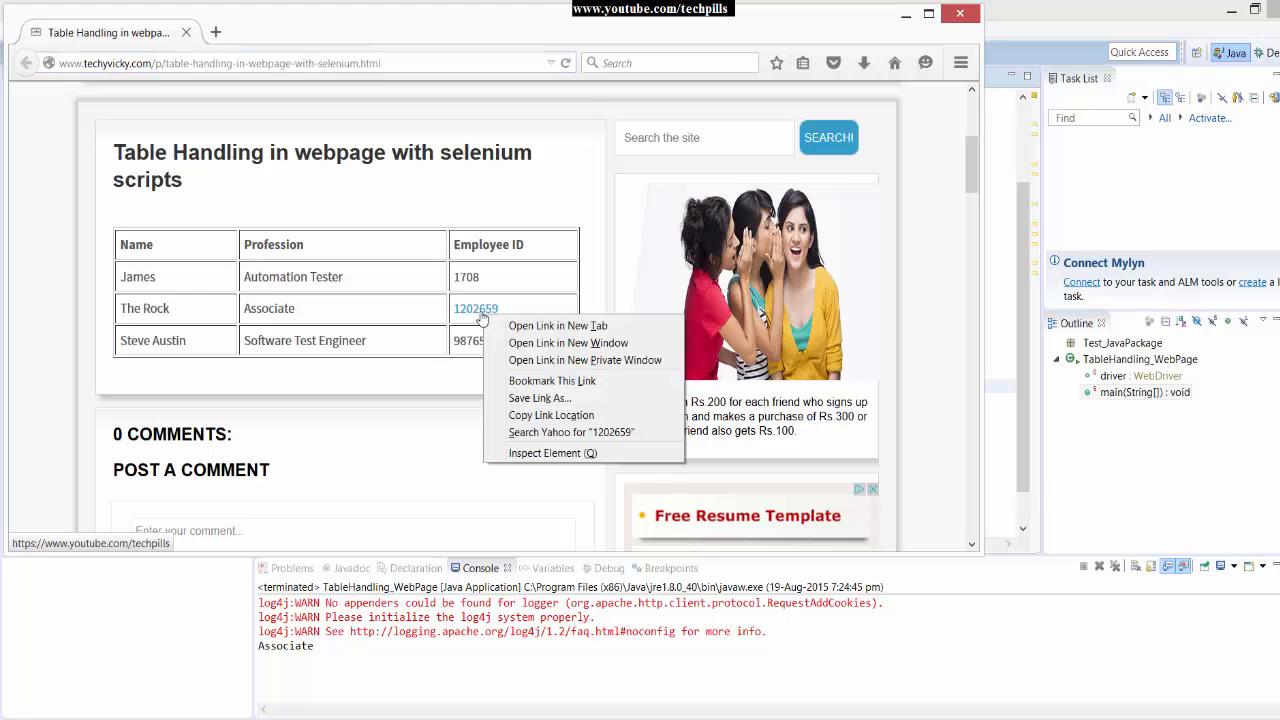
left_click(568, 342)
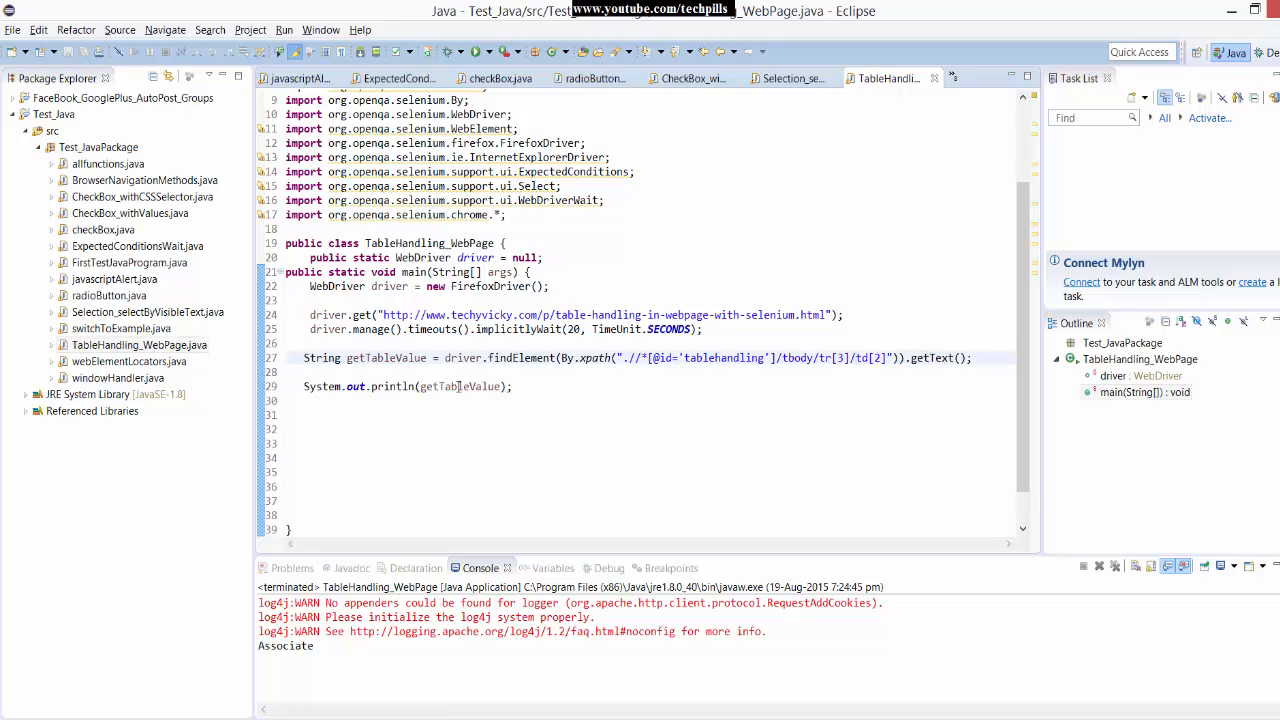
Make getTableValue a WebElement for the table cell, dropping .getText().
double_click(320, 358)
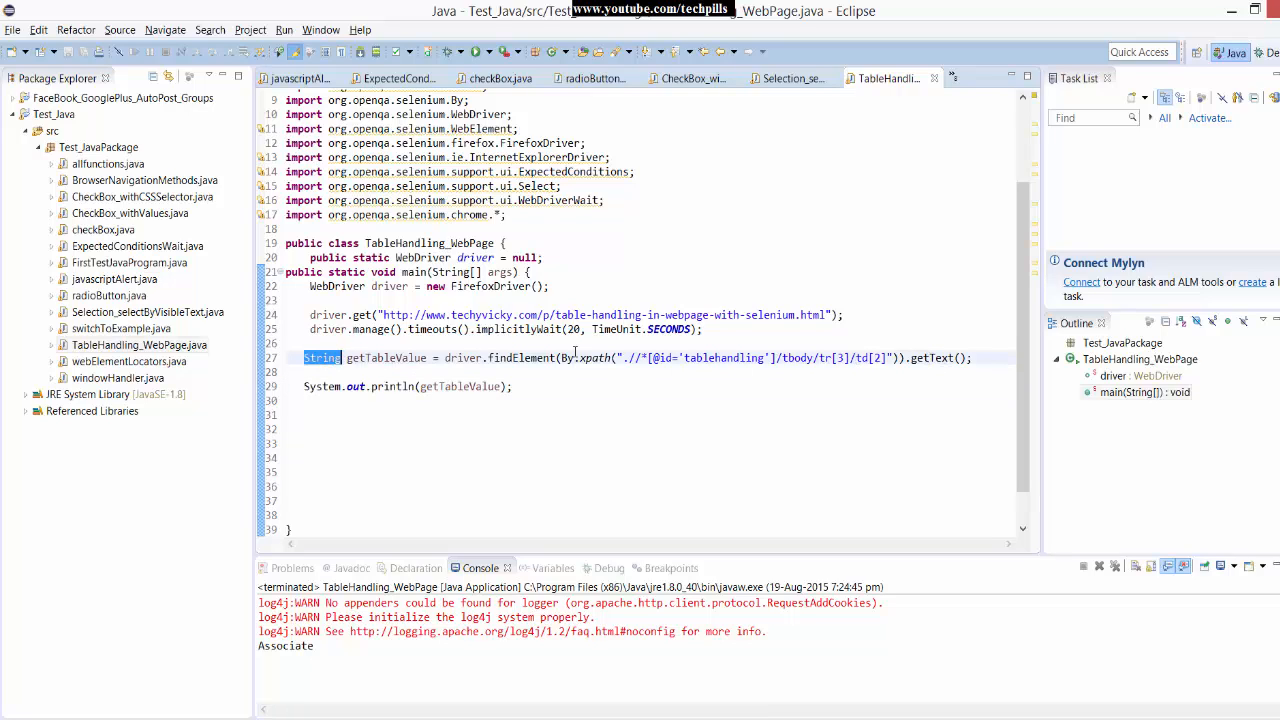
type("Webelemen")
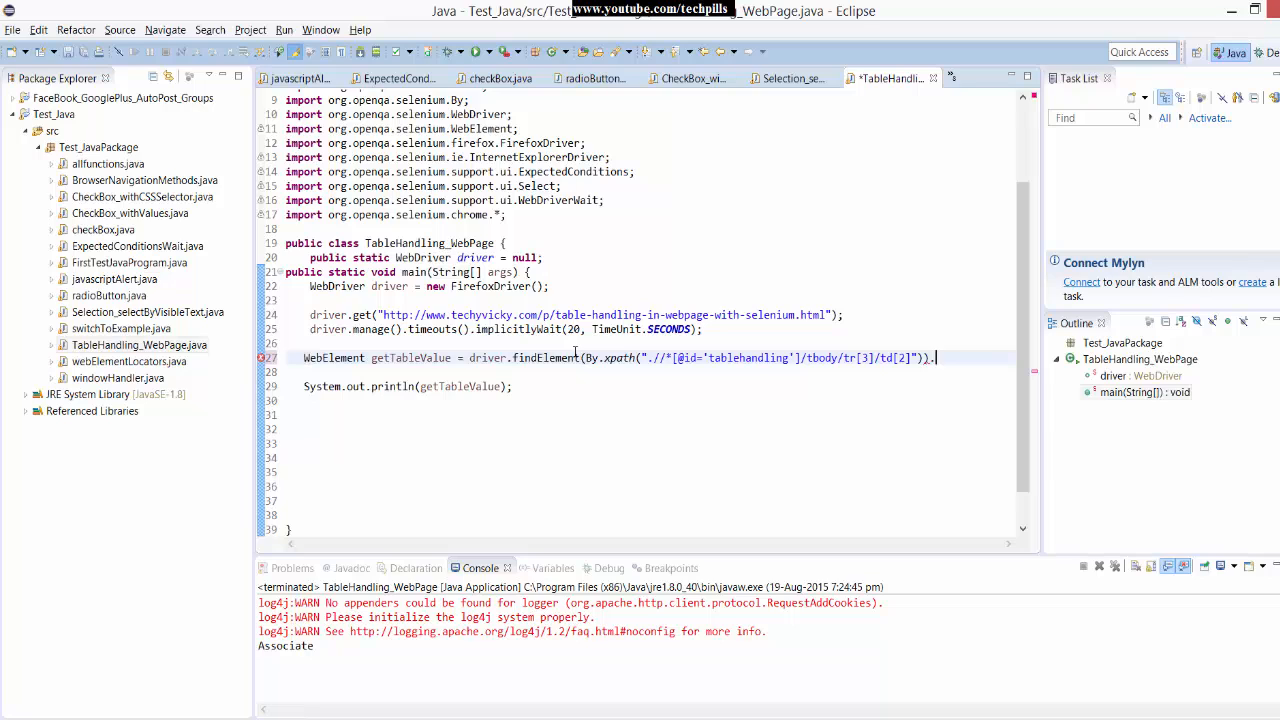
type(".")
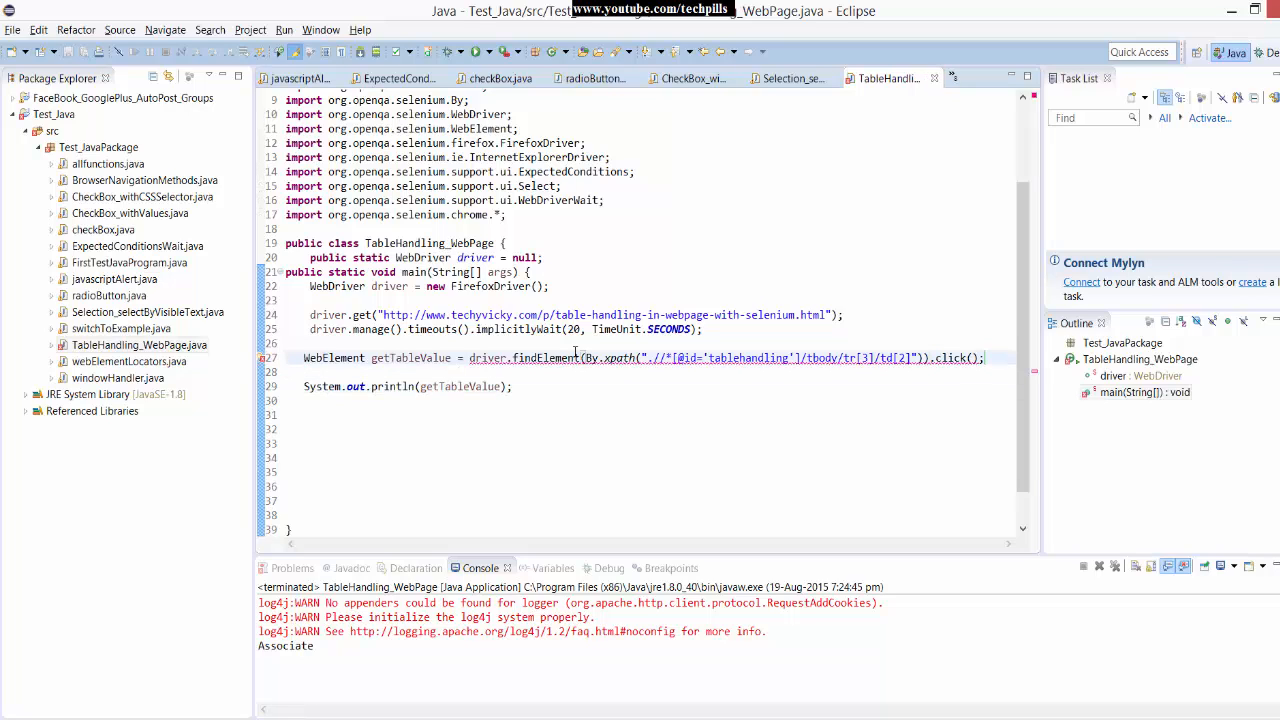
Add getTableValue.click(); on its own line to click the located element.
double_click(956, 356)
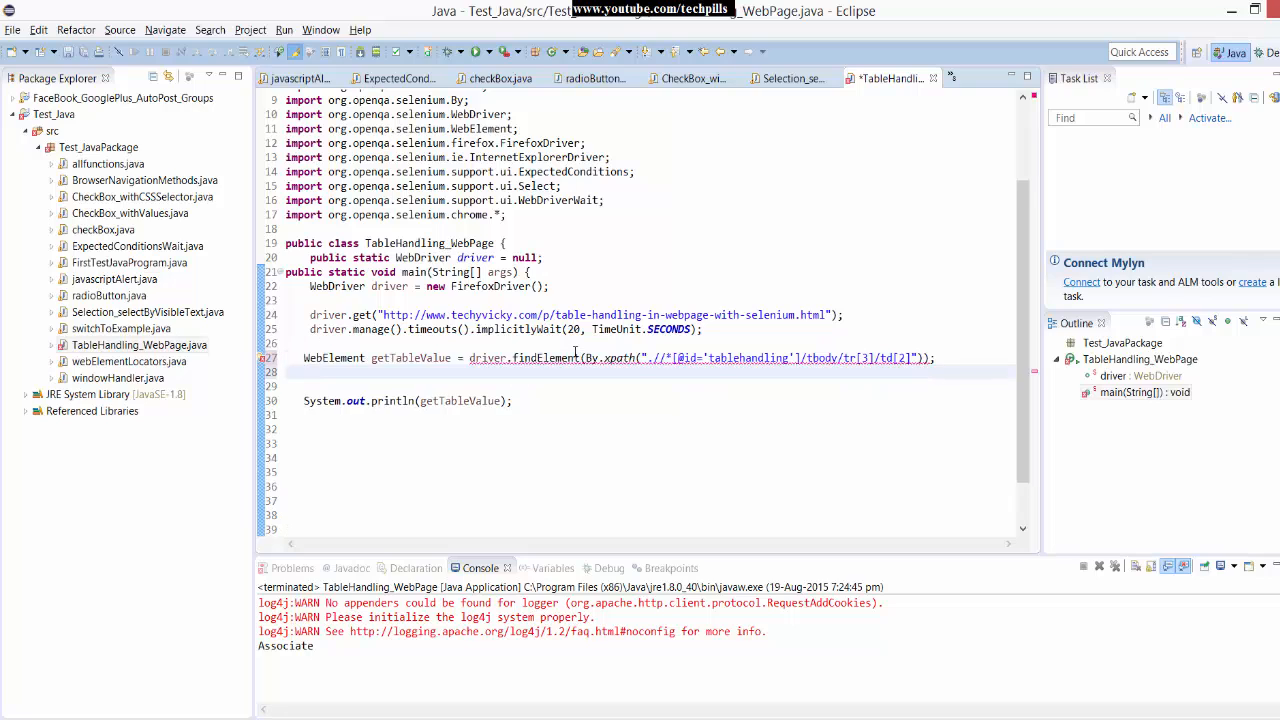
type("get.click();")
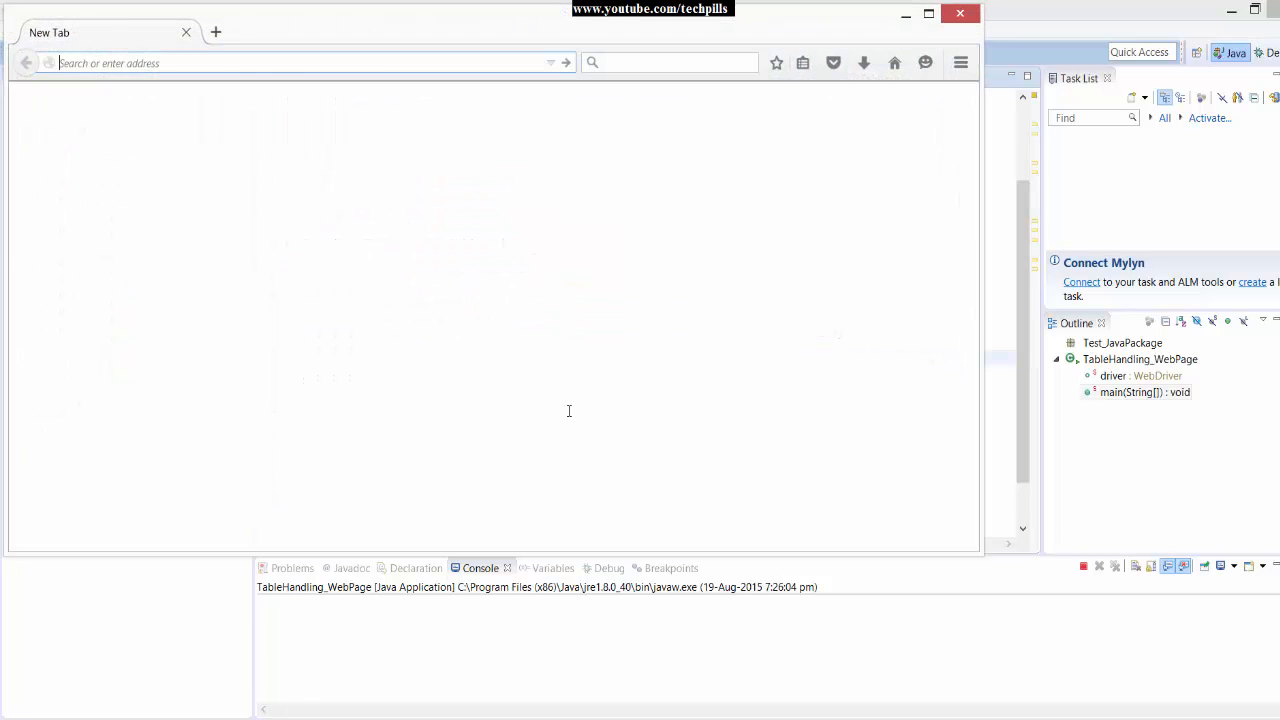
Inspect the 1202659 employee link in FirePath to get its XPath.
right_click(760, 466)
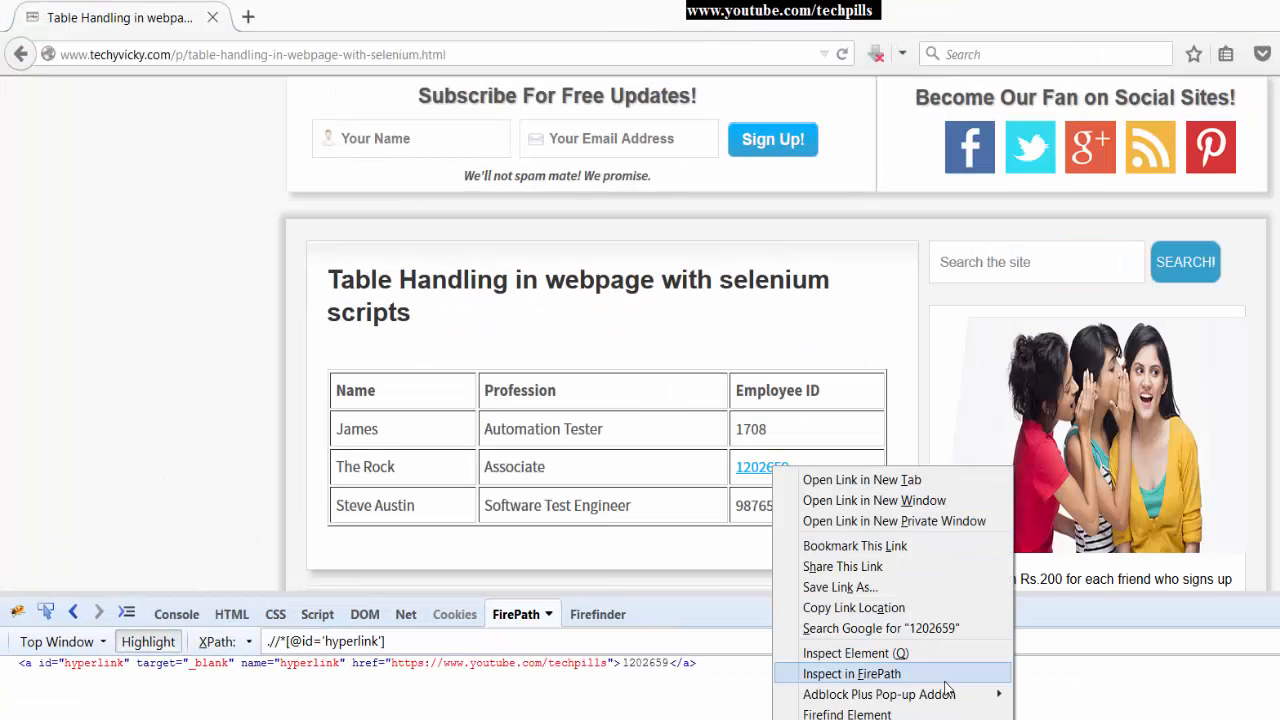
left_click(852, 672)
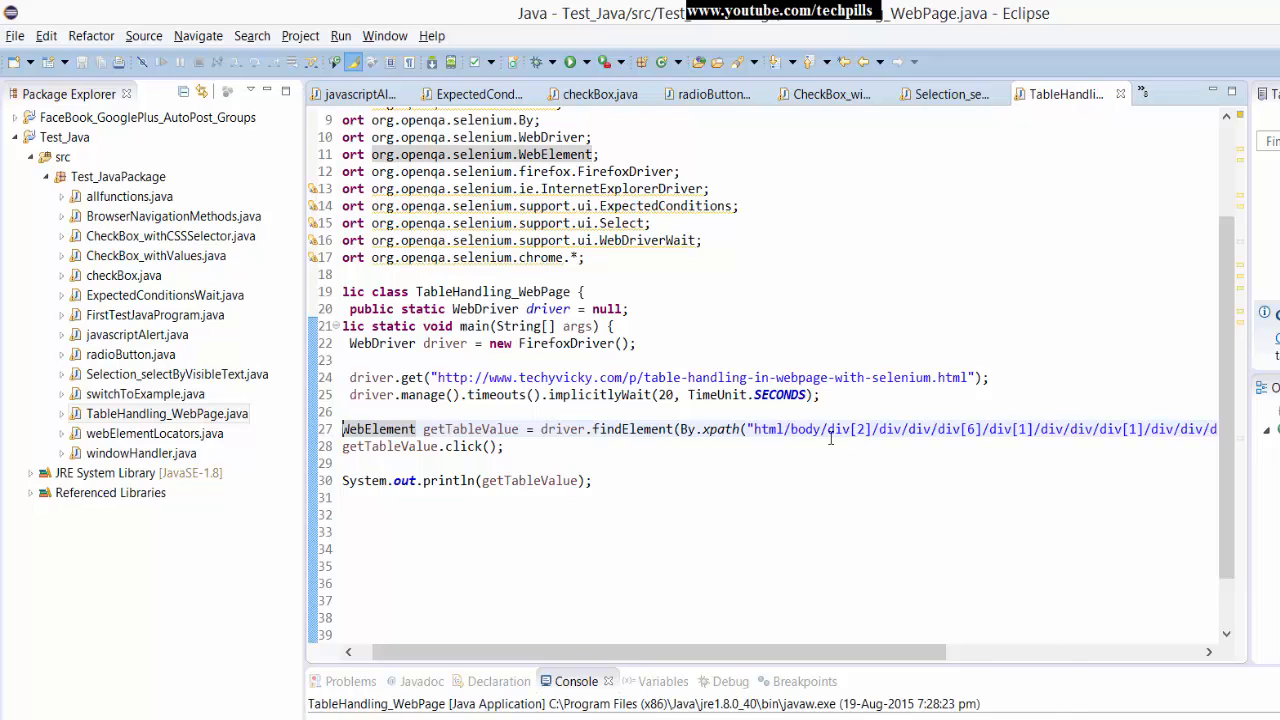
mouse_move(574, 530)
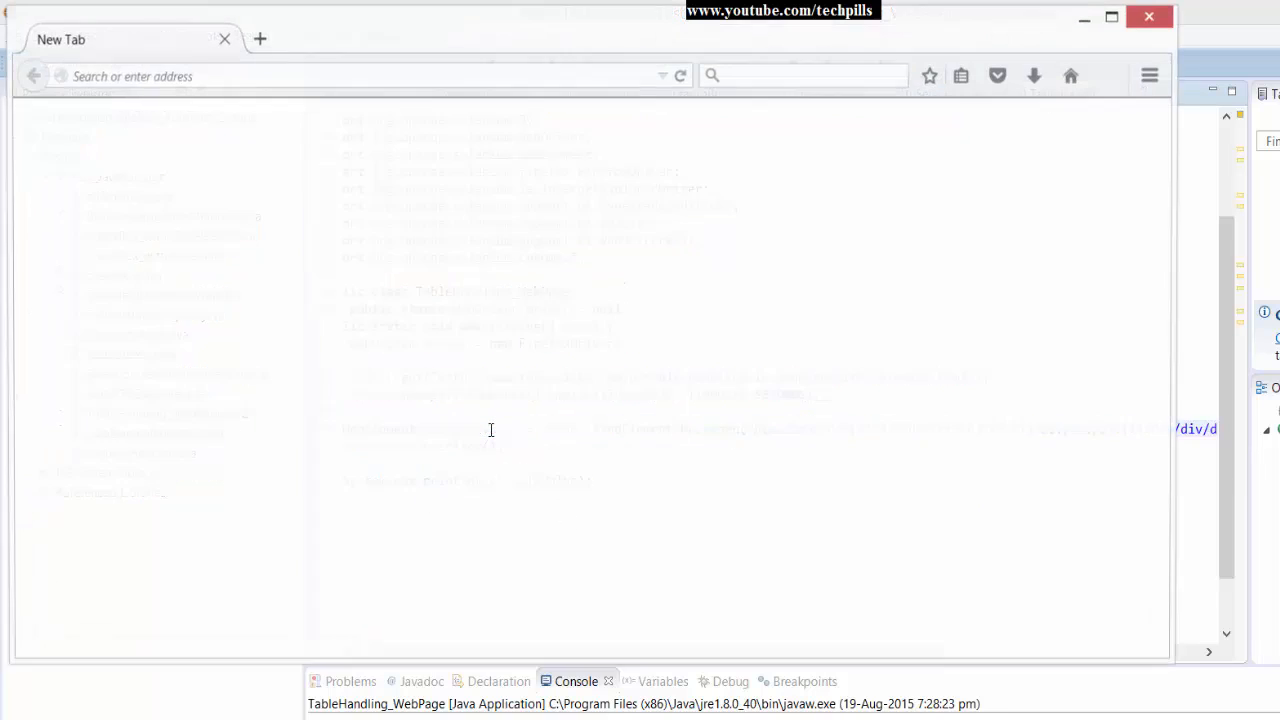
type("www.techyvicky.com/p/table-handling-in-webpage-with-selenium.html")
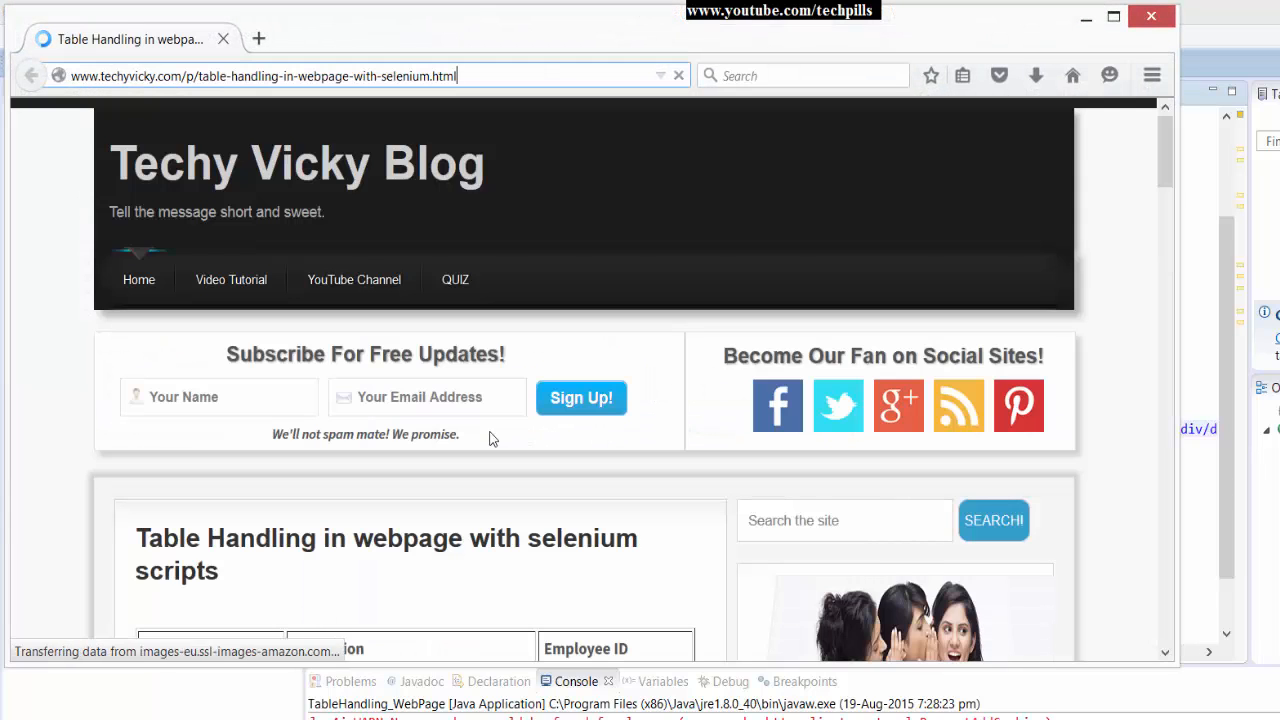
scroll("down", 3)
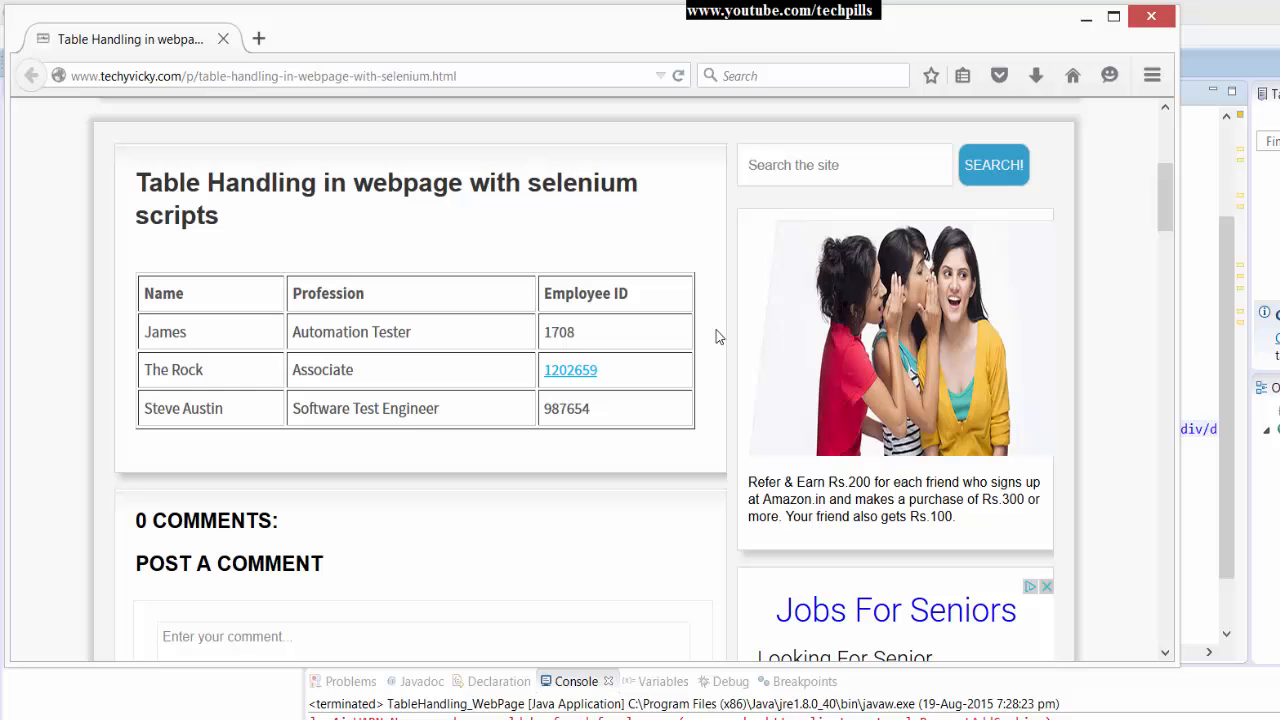
mouse_move(580, 398)
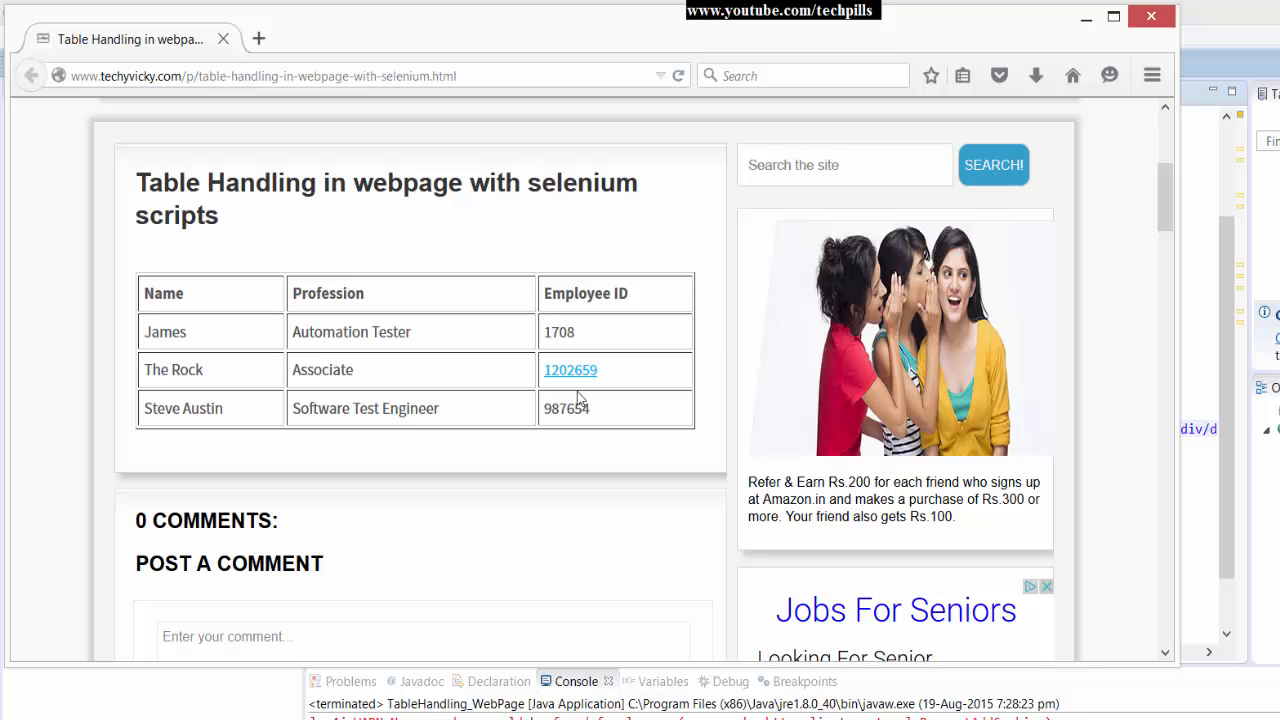